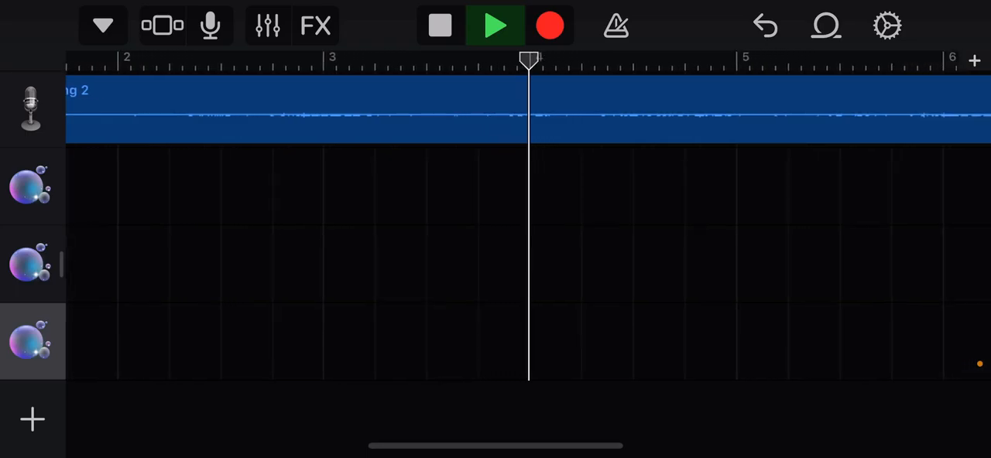
{"action": "scroll", "scroll_direction": "right", "scroll_amount": 3}
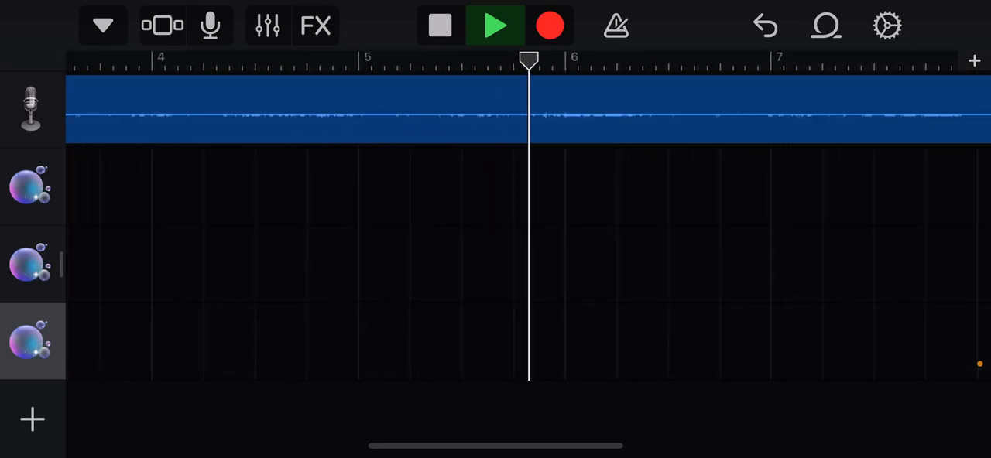
{"action": "scroll", "scroll_direction": "right", "scroll_amount": 3}
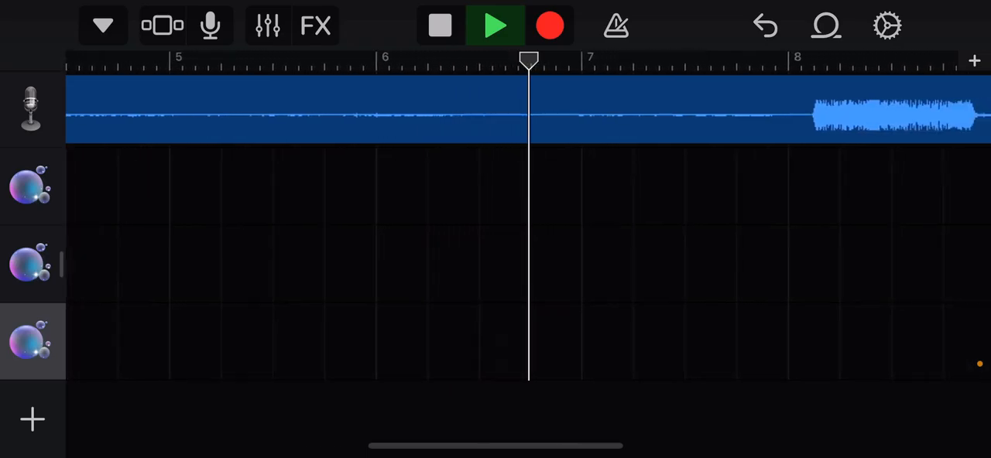
{"action": "scroll", "scroll_direction": "left", "scroll_amount": 3}
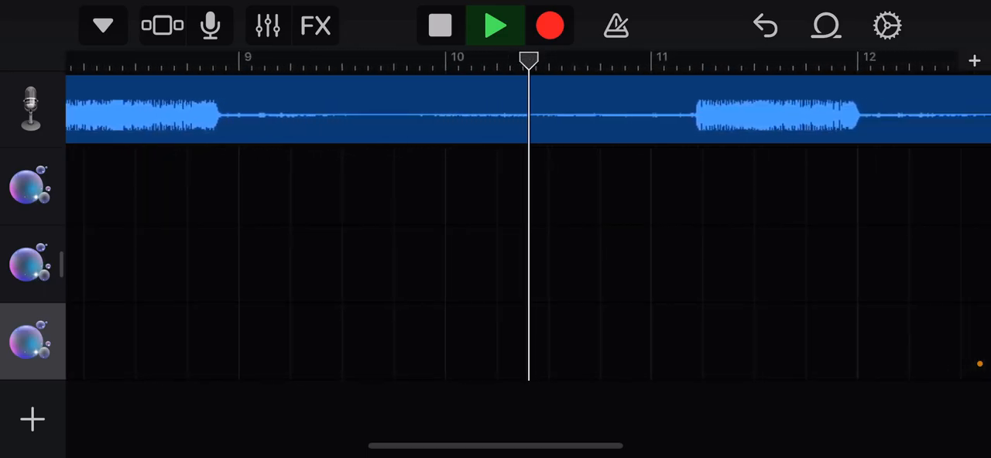
{"action": "scroll", "scroll_direction": "right", "scroll_amount": 3}
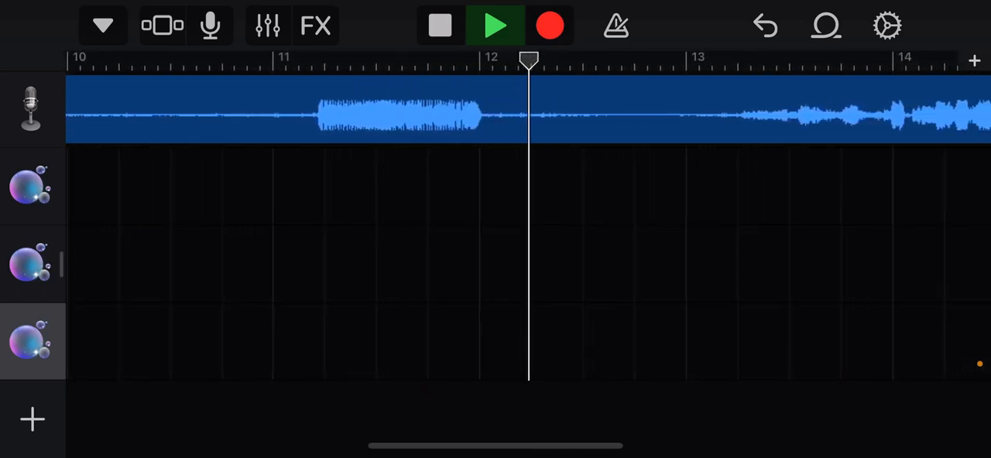
{"action": "scroll", "scroll_direction": "right", "scroll_amount": 3}
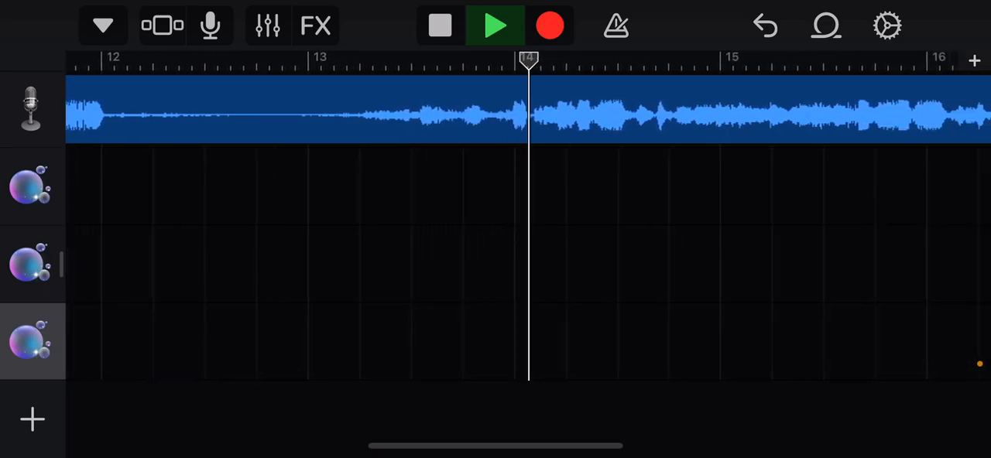
{"action": "scroll", "scroll_direction": "right", "scroll_amount": 3}
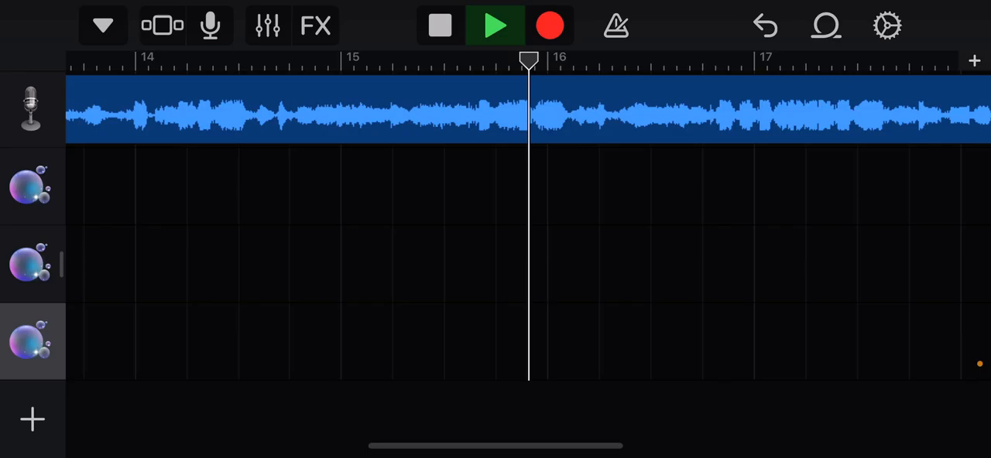
{"action": "scroll", "scroll_direction": "right", "scroll_amount": 3}
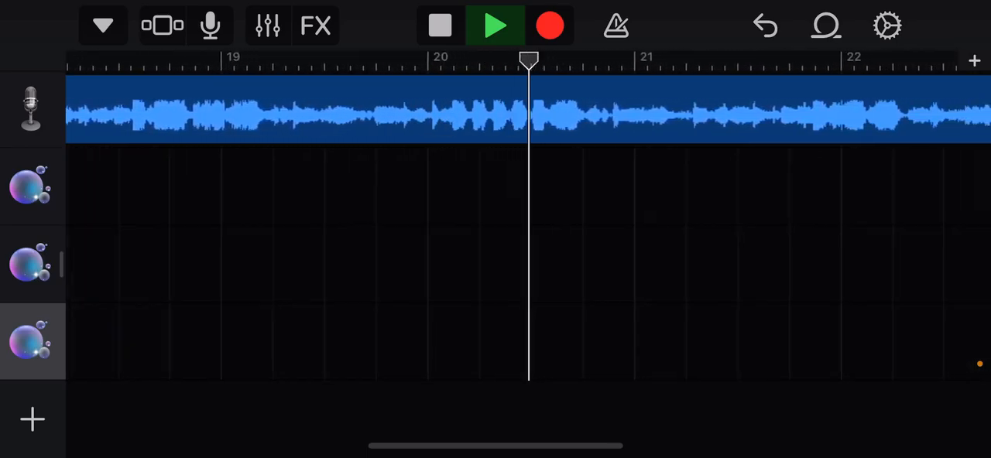
{"action": "scroll", "scroll_direction": "right", "scroll_amount": 3}
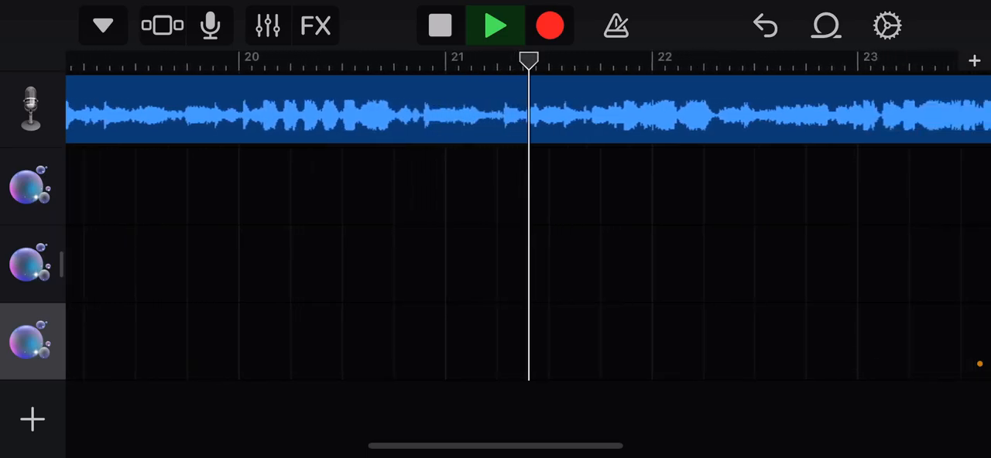
{"action": "scroll", "scroll_direction": "right", "scroll_amount": 3}
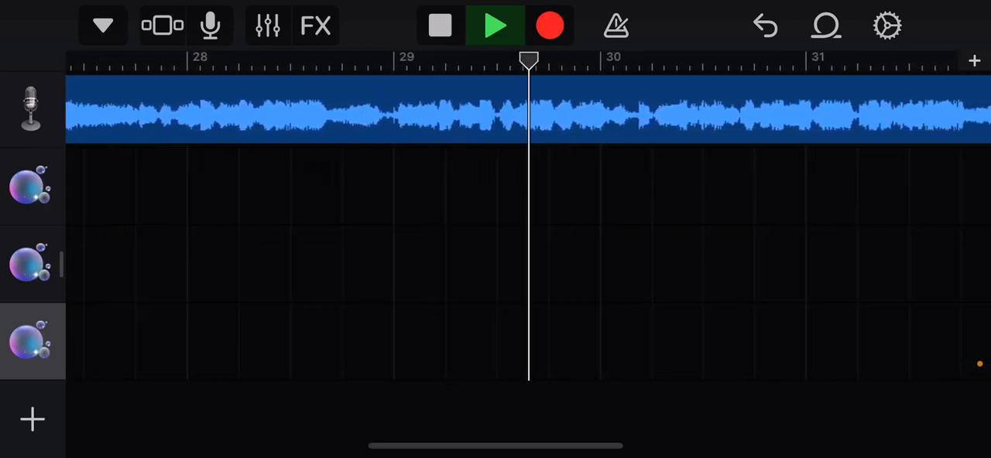
{"action": "scroll", "scroll_direction": "left", "scroll_amount": 3}
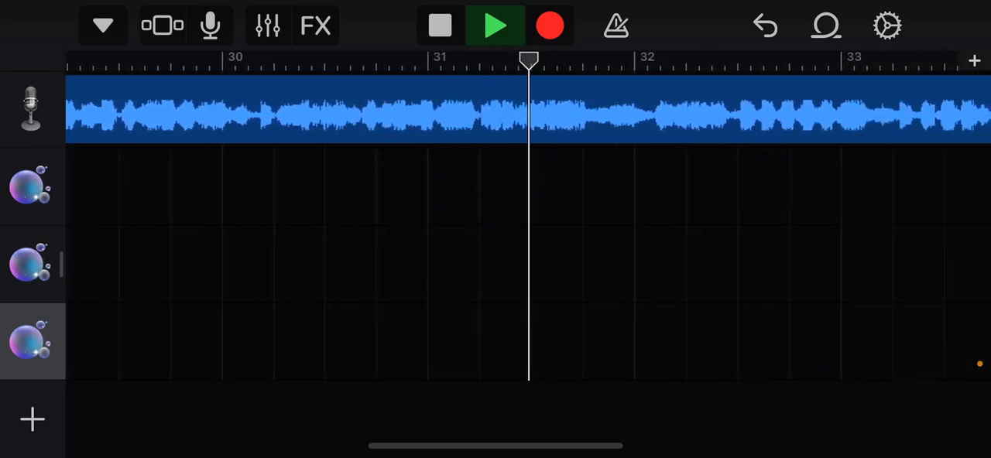
{"action": "scroll", "scroll_direction": "right", "scroll_amount": 3}
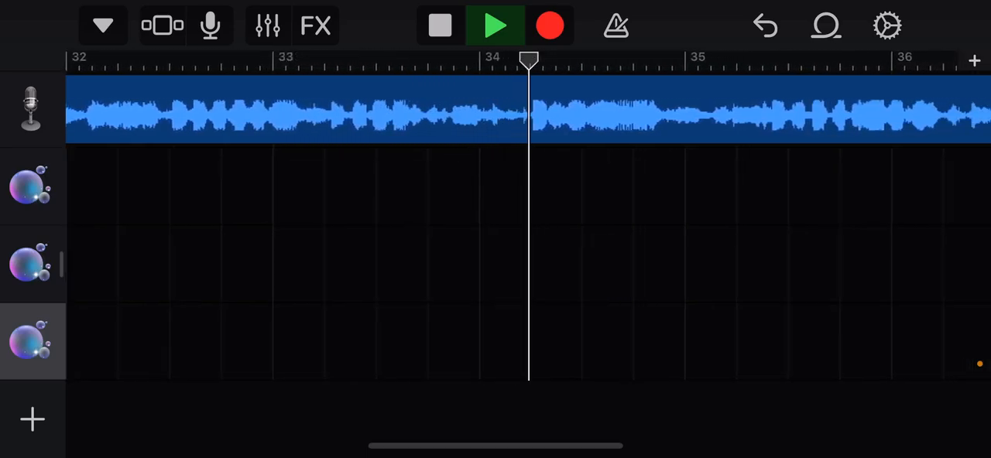
{"action": "scroll", "scroll_direction": "right", "scroll_amount": 3}
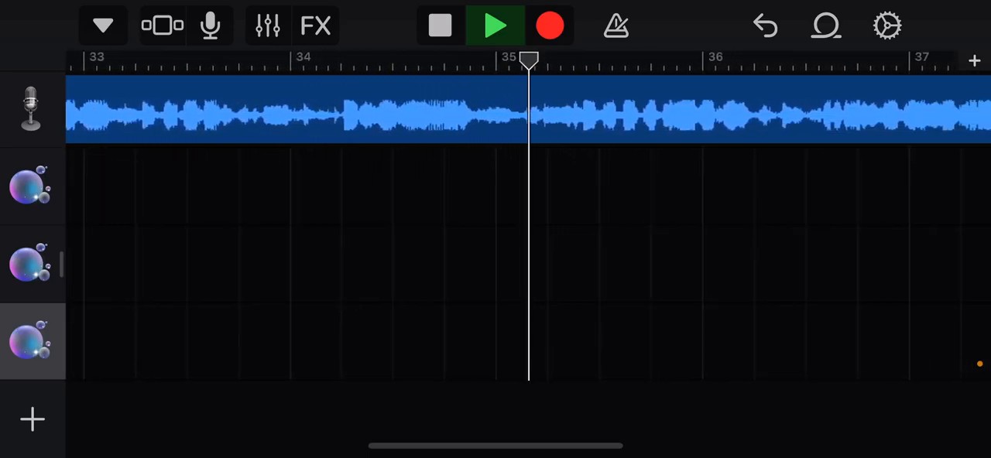
{"action": "scroll", "scroll_direction": "right", "scroll_amount": 3}
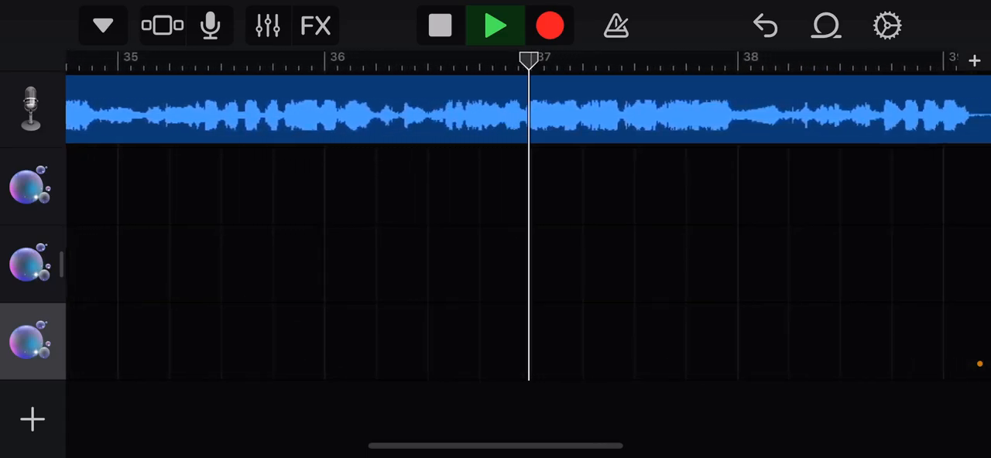
{"action": "scroll", "scroll_direction": "right", "scroll_amount": 3}
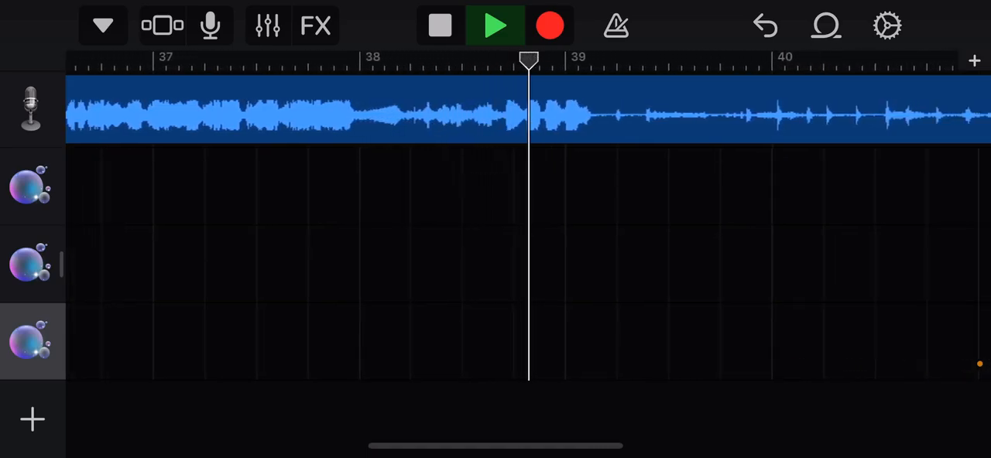
{"action": "scroll", "scroll_direction": "right", "scroll_amount": 3}
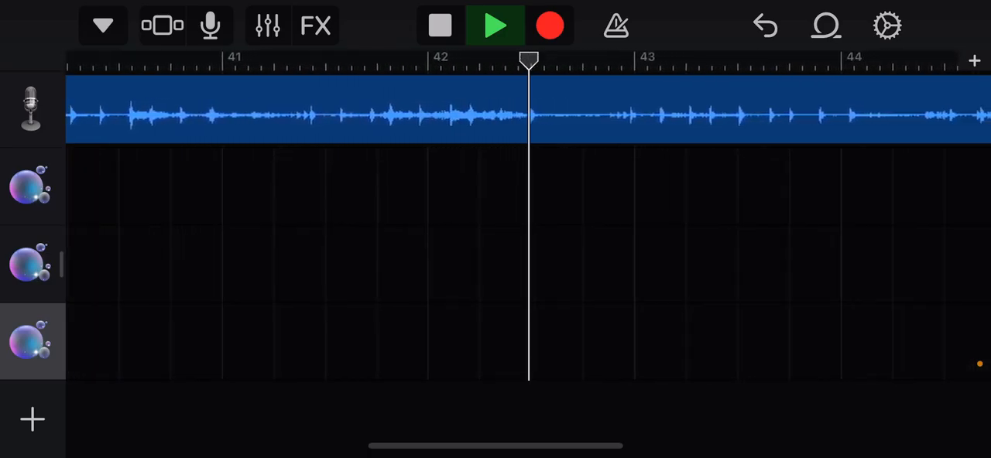
{"action": "scroll", "scroll_direction": "right", "scroll_amount": 3}
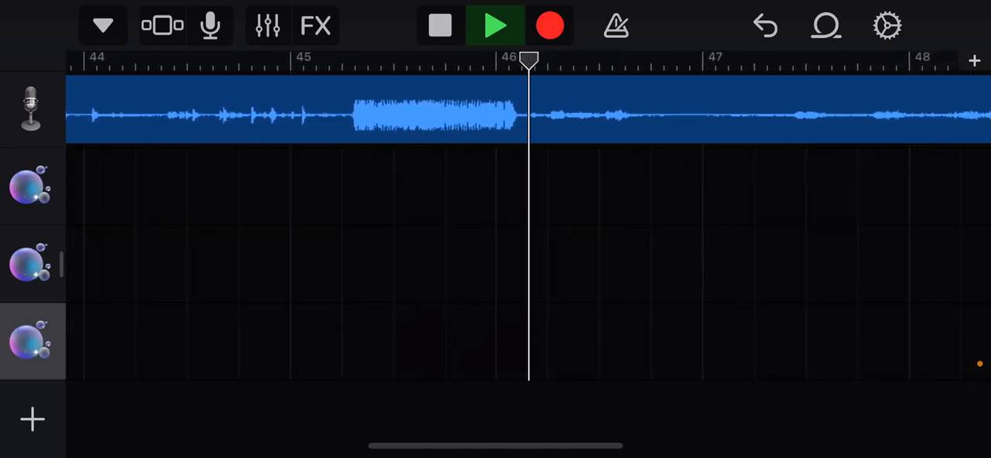
{"action": "scroll", "scroll_direction": "right", "scroll_amount": 3}
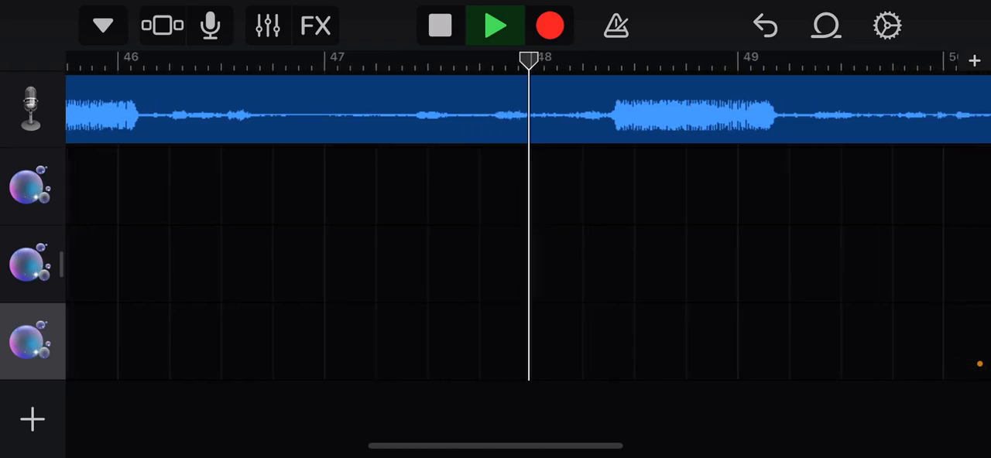
{"action": "scroll", "scroll_direction": "right", "scroll_amount": 3}
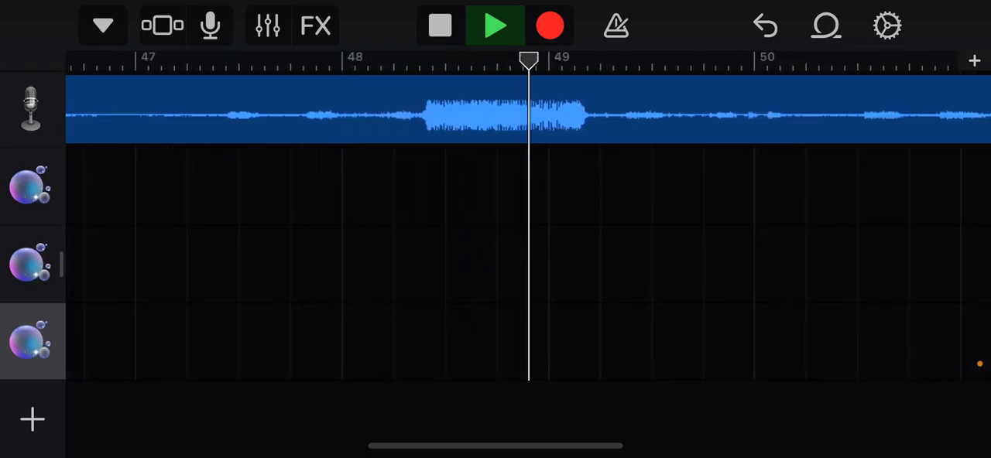
{"action": "scroll", "scroll_direction": "right", "scroll_amount": 3}
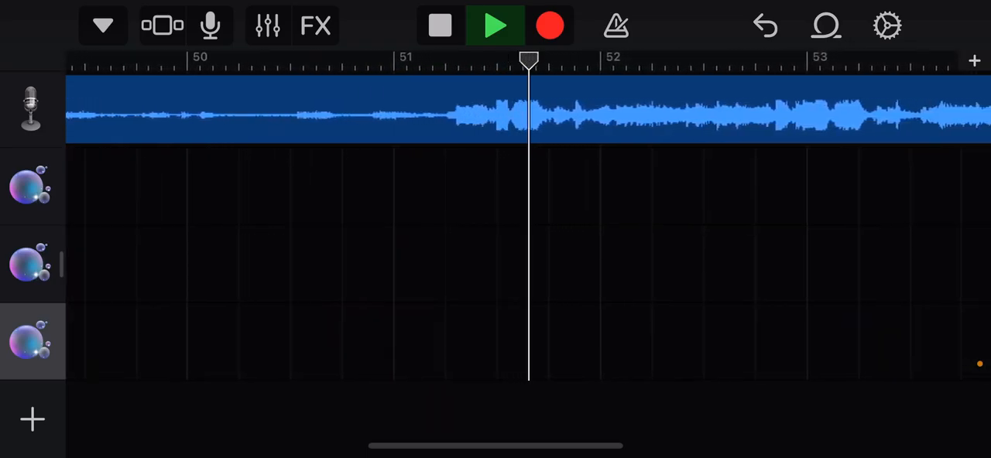
{"action": "scroll", "scroll_direction": "right", "scroll_amount": 3}
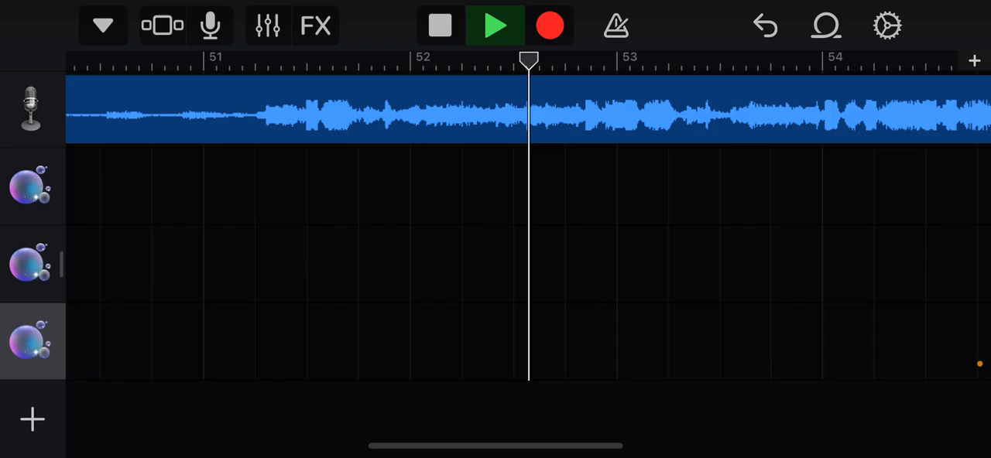
{"action": "scroll", "scroll_direction": "left", "scroll_amount": 3}
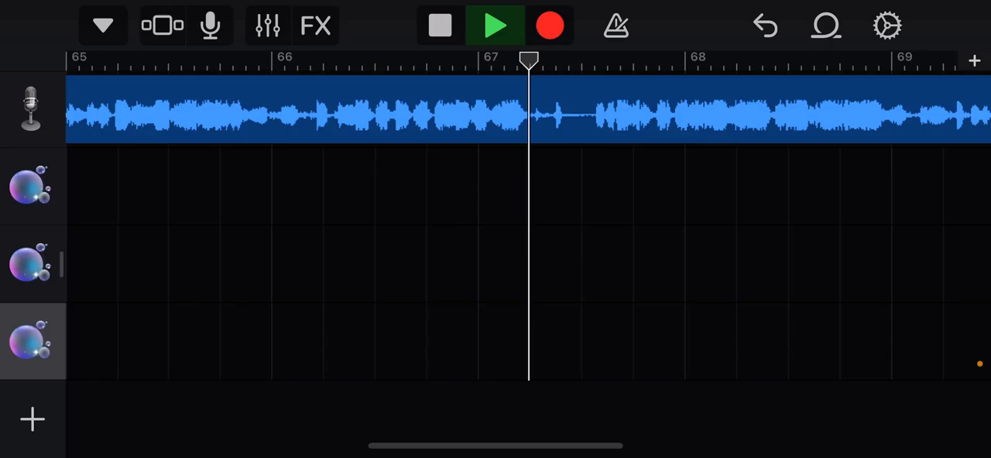
{"action": "scroll", "scroll_direction": "right", "scroll_amount": 3}
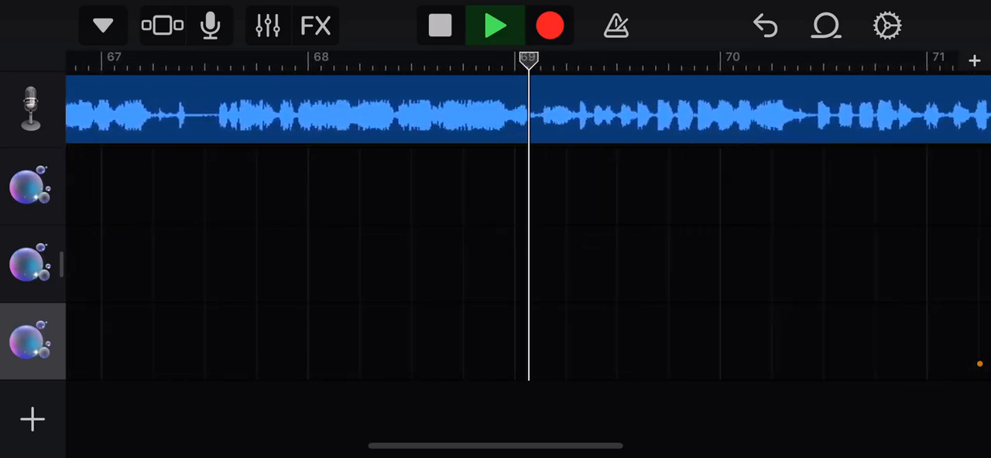
{"action": "scroll", "scroll_direction": "right", "scroll_amount": 3}
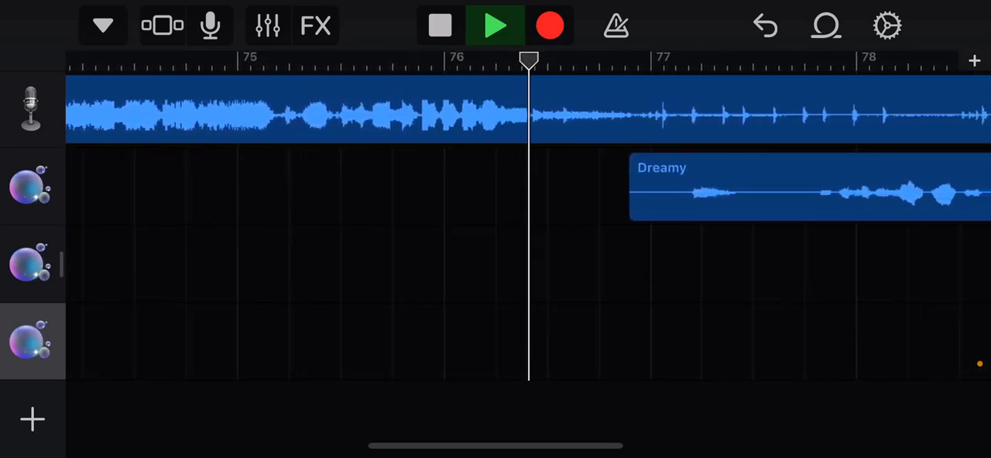
{"action": "scroll", "scroll_direction": "left", "scroll_amount": 3}
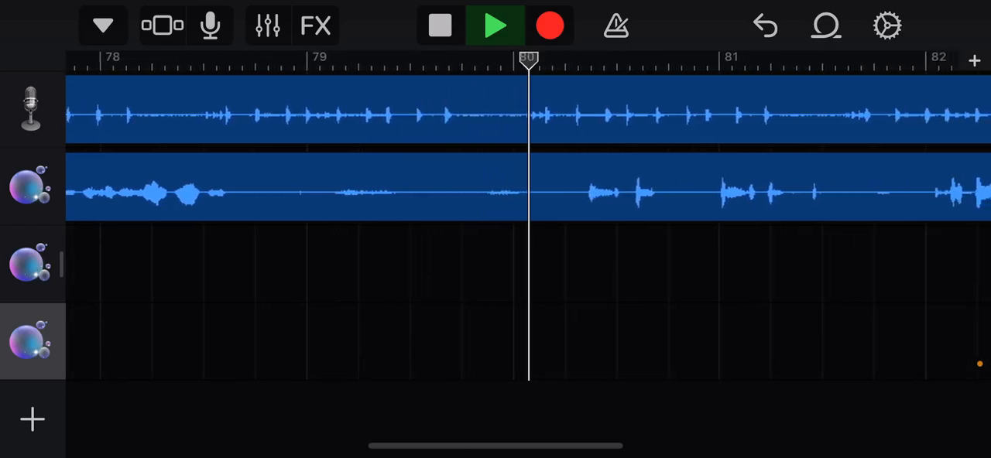
{"action": "scroll", "scroll_direction": "right", "scroll_amount": 3}
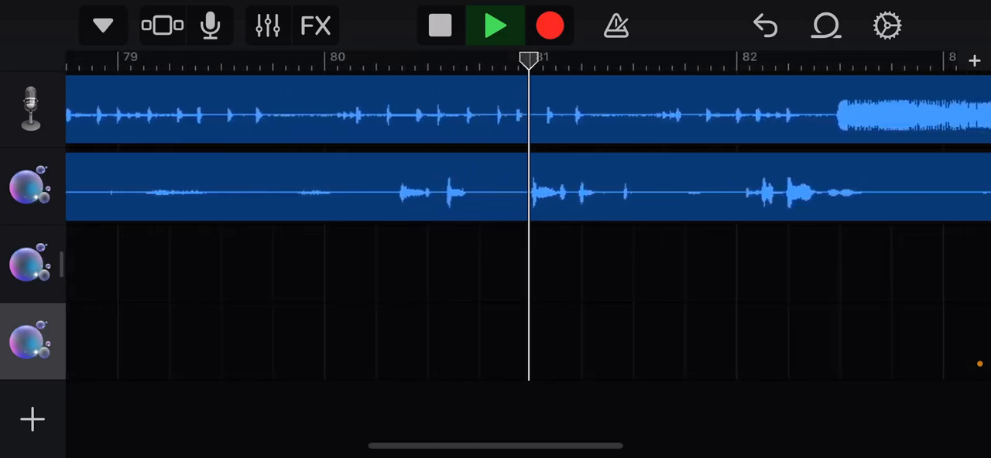
{"action": "scroll", "scroll_direction": "right", "scroll_amount": 3}
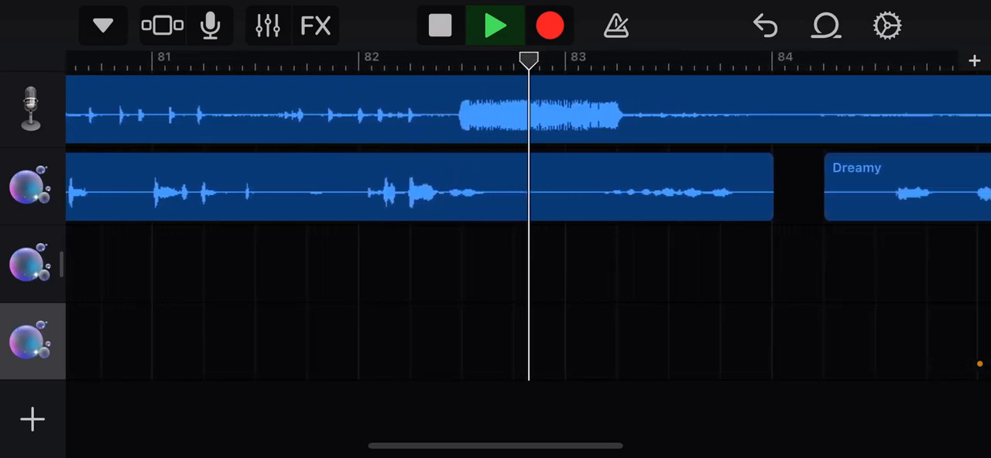
{"action": "scroll", "scroll_direction": "right", "scroll_amount": 3}
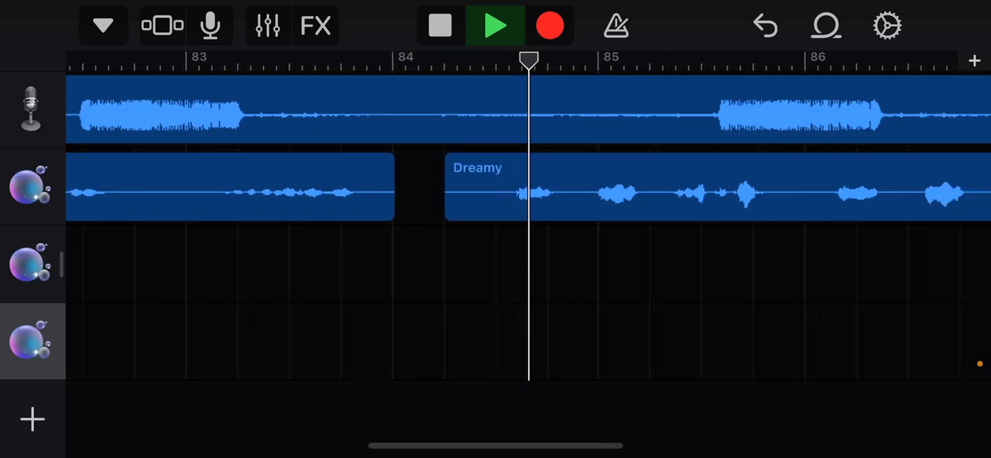
{"action": "scroll", "scroll_direction": "right", "scroll_amount": 3}
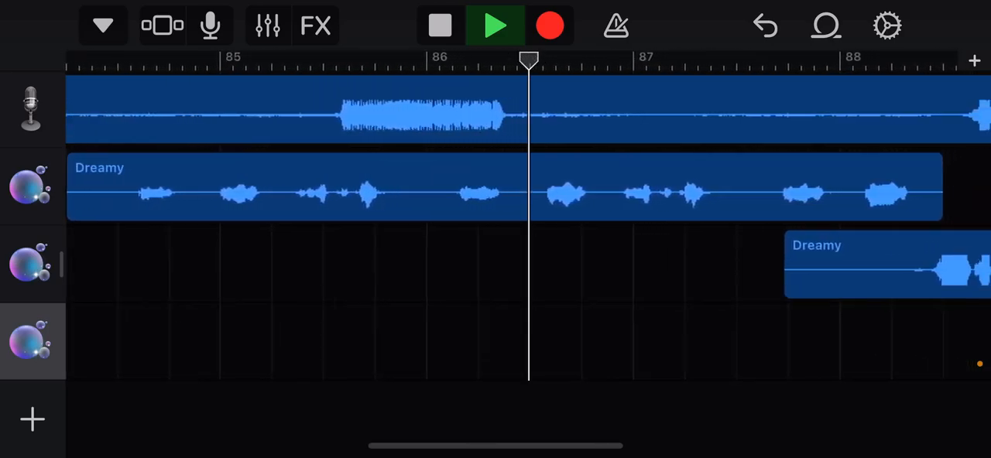
{"action": "scroll", "scroll_direction": "left", "scroll_amount": 3}
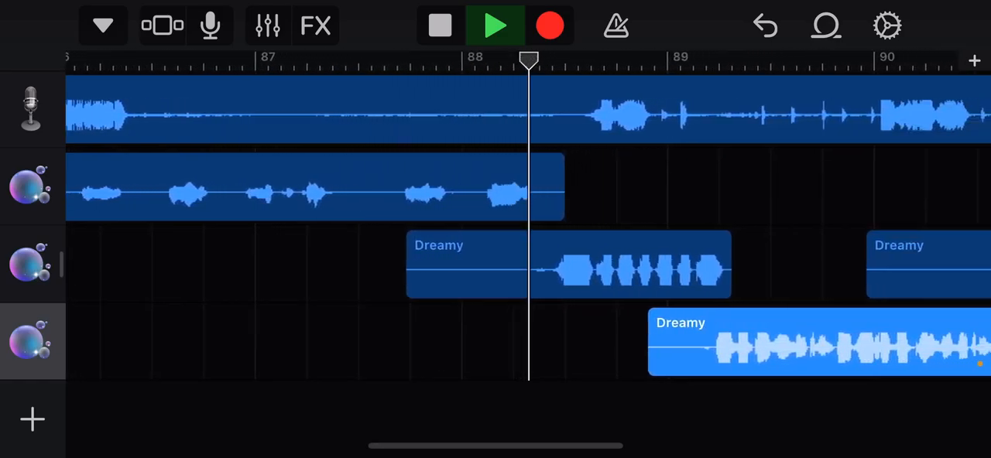
{"action": "scroll", "scroll_direction": "right", "scroll_amount": 3}
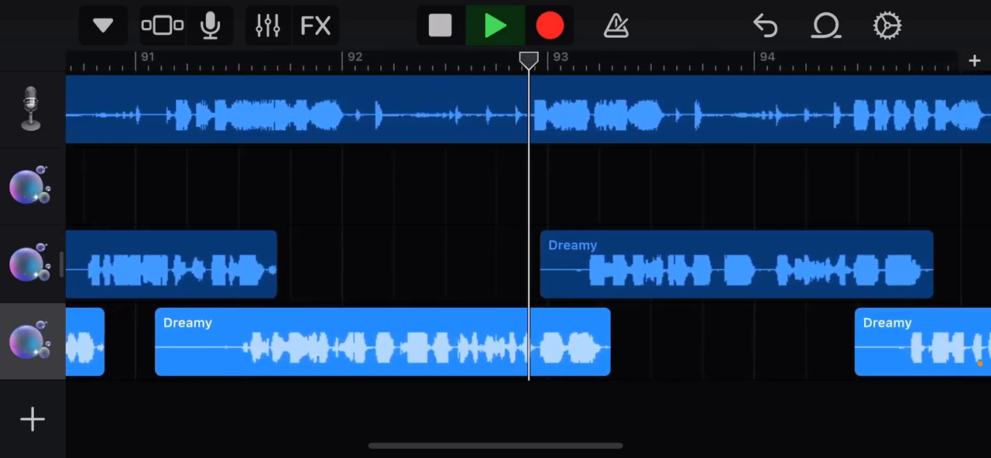
{"action": "scroll", "scroll_direction": "right", "scroll_amount": 3}
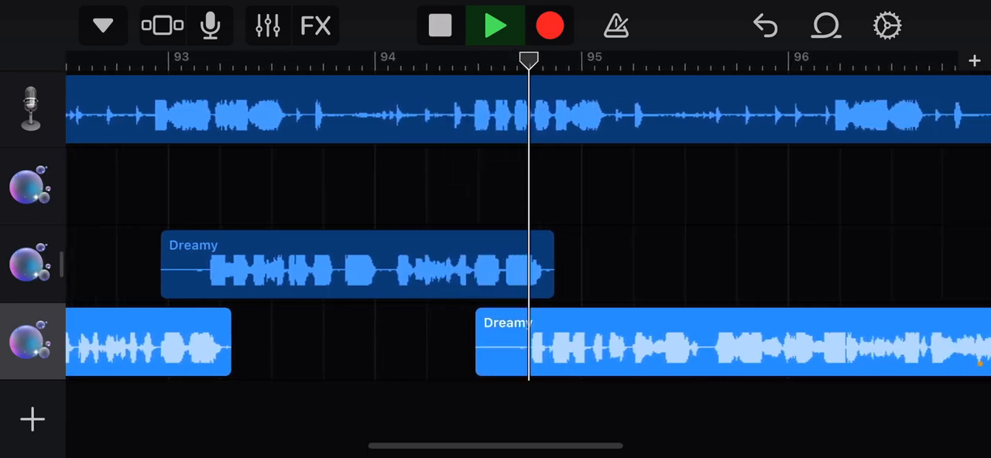
{"action": "scroll", "scroll_direction": "right", "scroll_amount": 3}
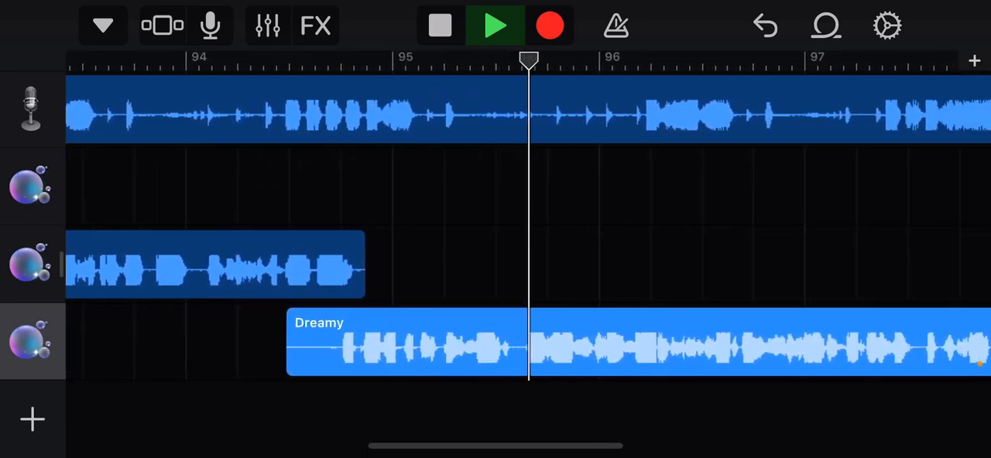
{"action": "scroll", "scroll_direction": "left", "scroll_amount": 3}
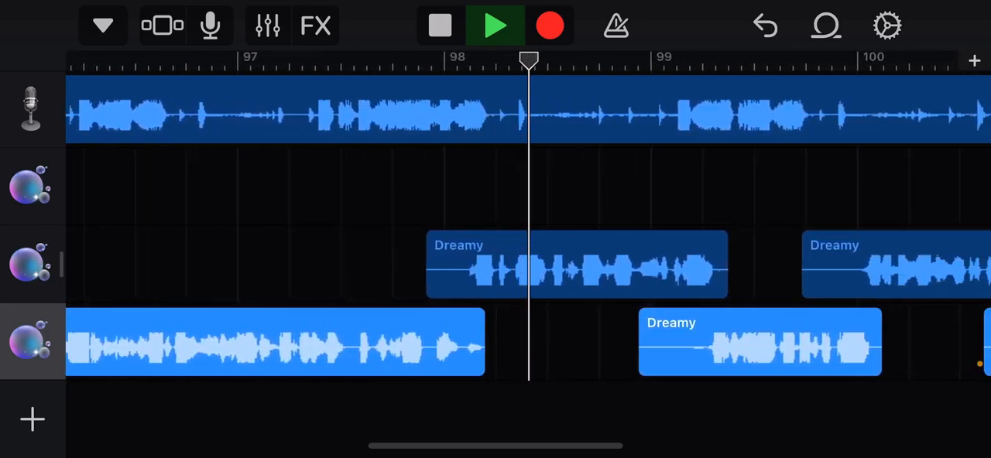
{"action": "scroll", "scroll_direction": "right", "scroll_amount": 3}
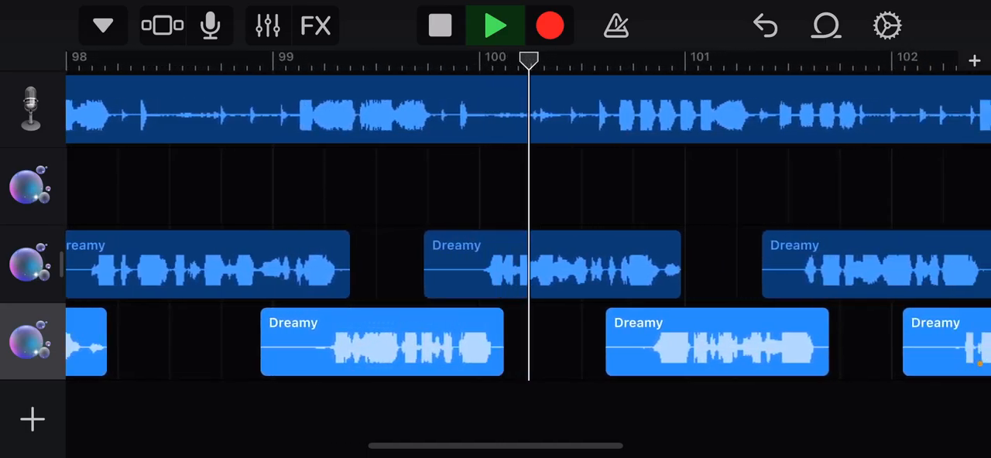
{"action": "scroll", "scroll_direction": "right", "scroll_amount": 3}
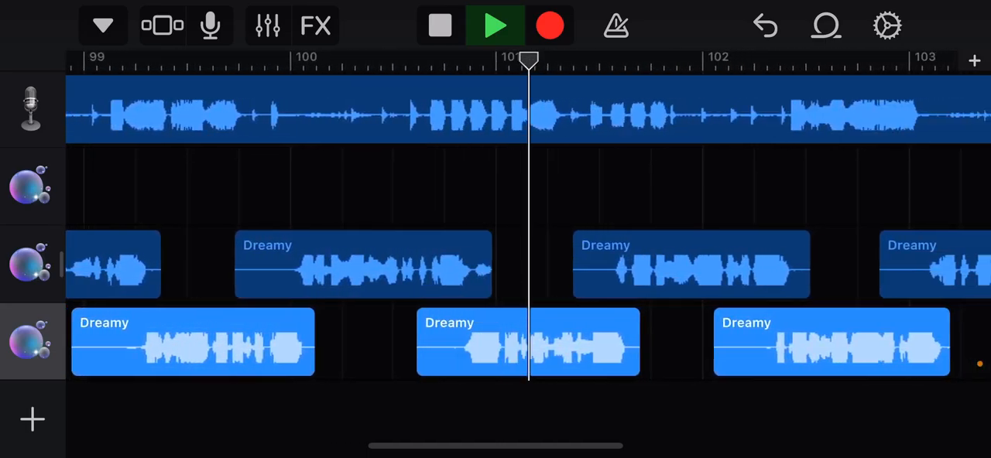
{"action": "scroll", "scroll_direction": "right", "scroll_amount": 3}
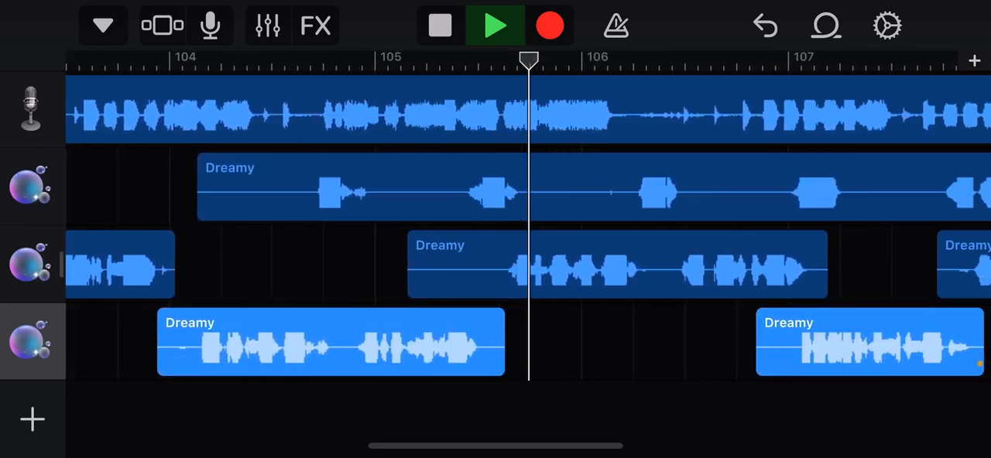
{"action": "scroll", "scroll_direction": "right", "scroll_amount": 3}
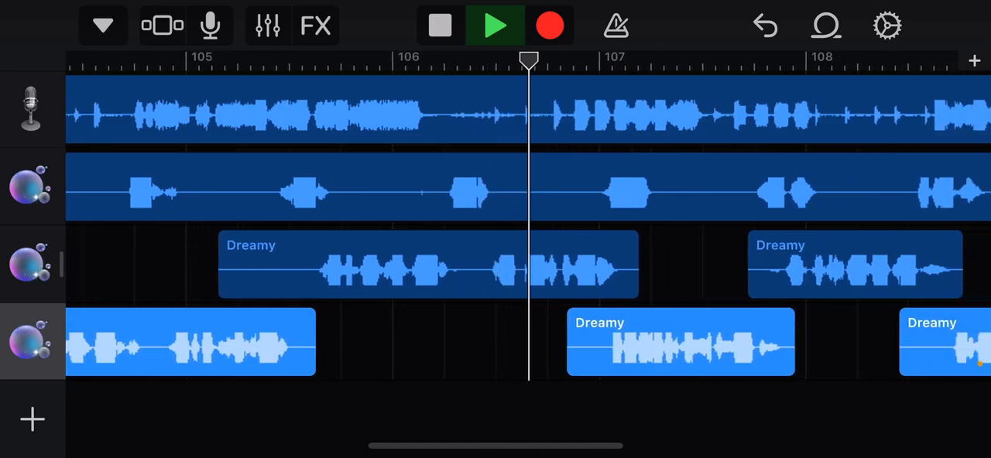
{"action": "scroll", "scroll_direction": "right", "scroll_amount": 3}
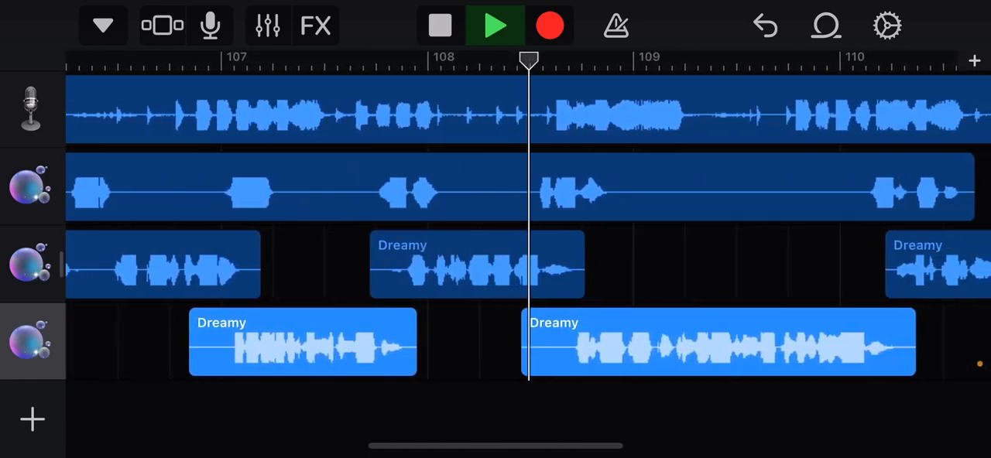
{"action": "scroll", "scroll_direction": "left", "scroll_amount": 3}
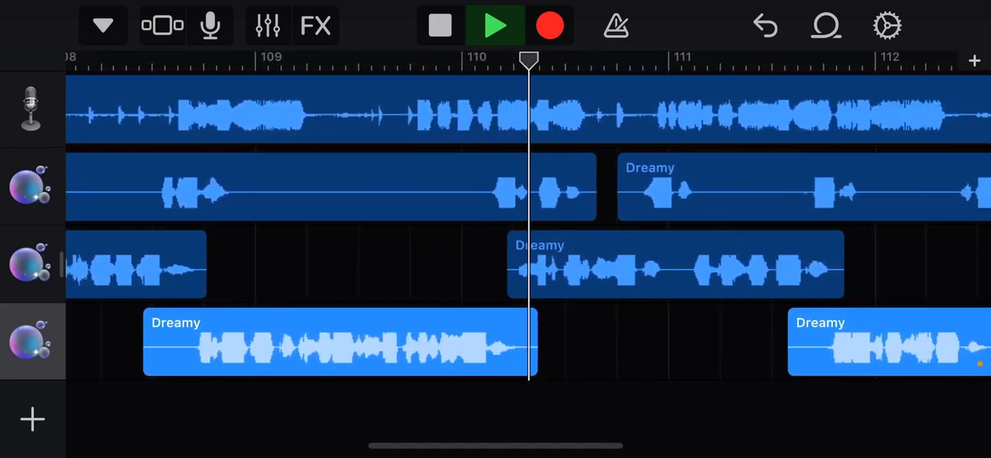
{"action": "scroll", "scroll_direction": "right", "scroll_amount": 3}
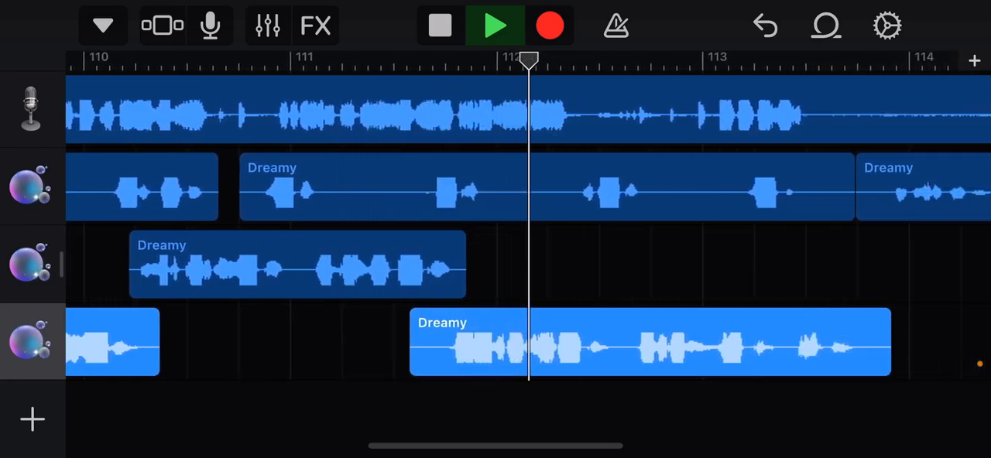
{"action": "scroll", "scroll_direction": "left", "scroll_amount": 3}
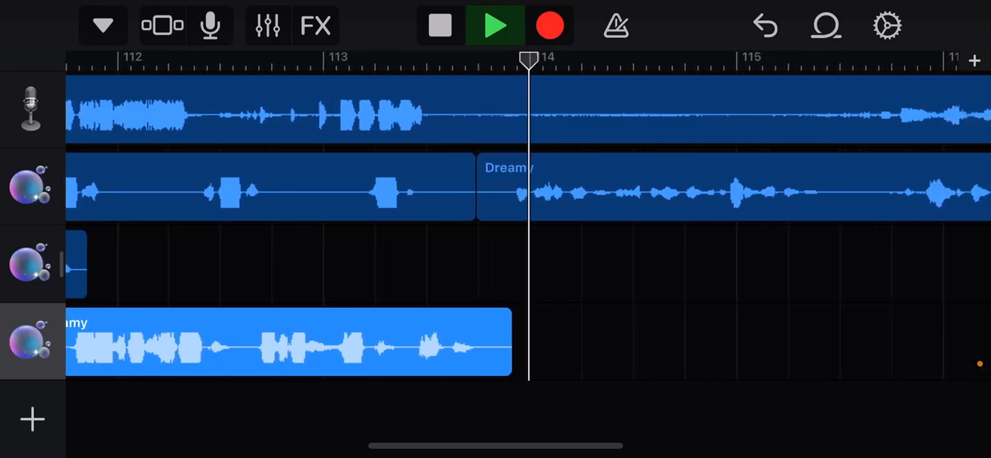
{"action": "scroll", "scroll_direction": "right", "scroll_amount": 3}
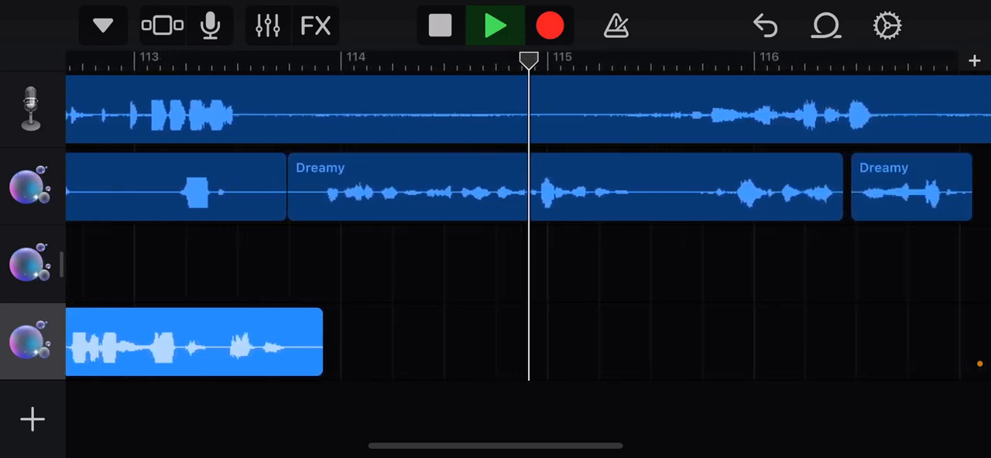